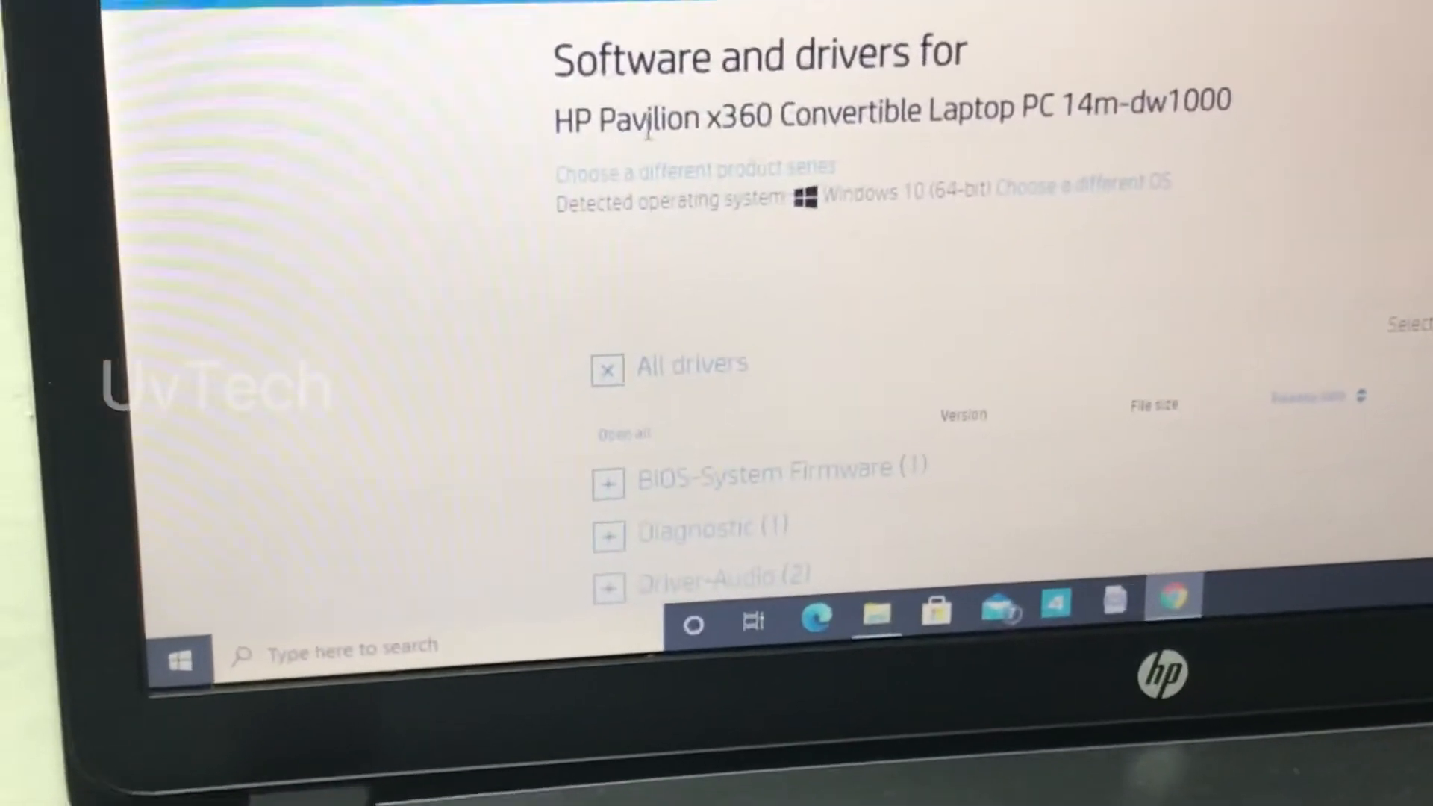
Select the laptop's model number and review its driver category list
double_click(1089, 108)
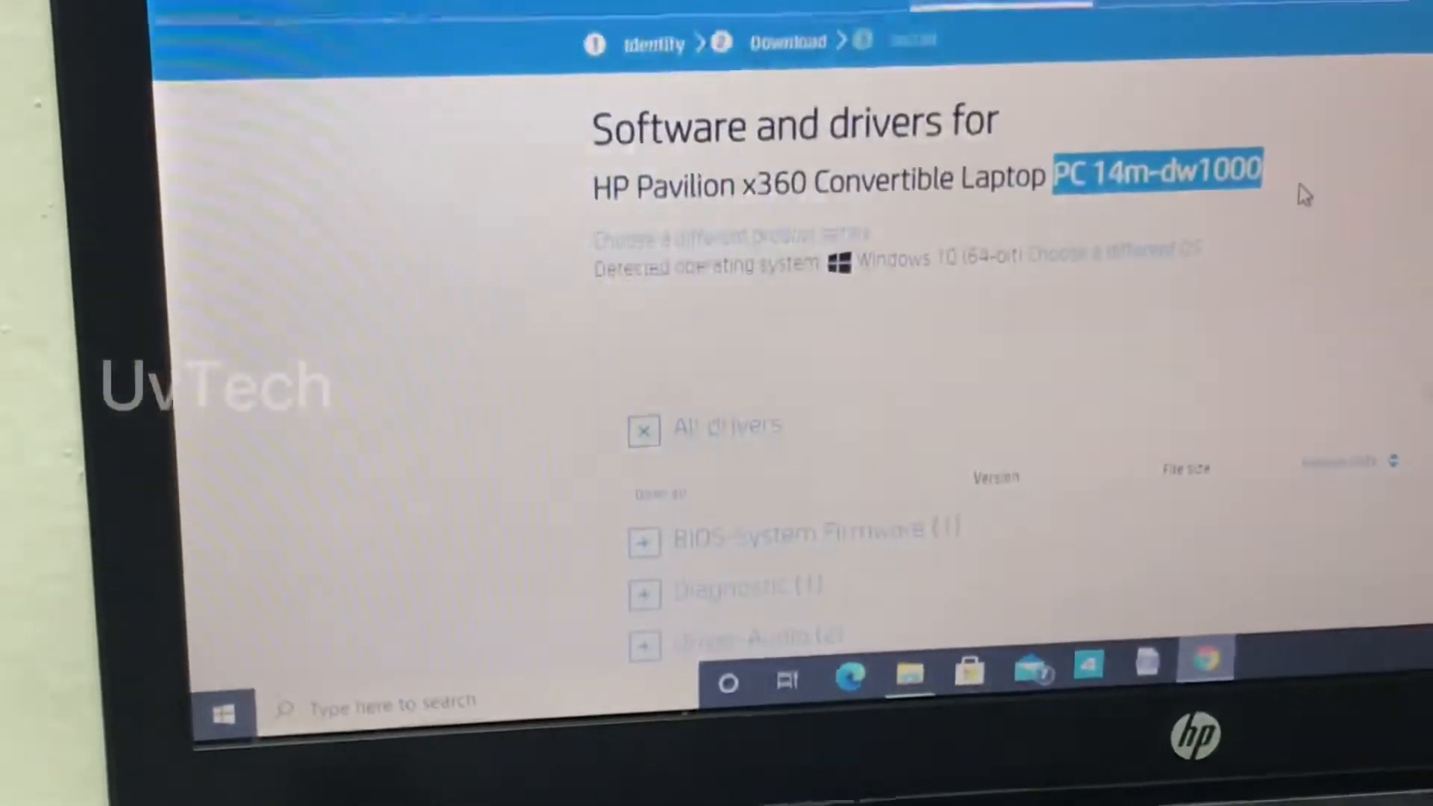
scroll("down", 3)
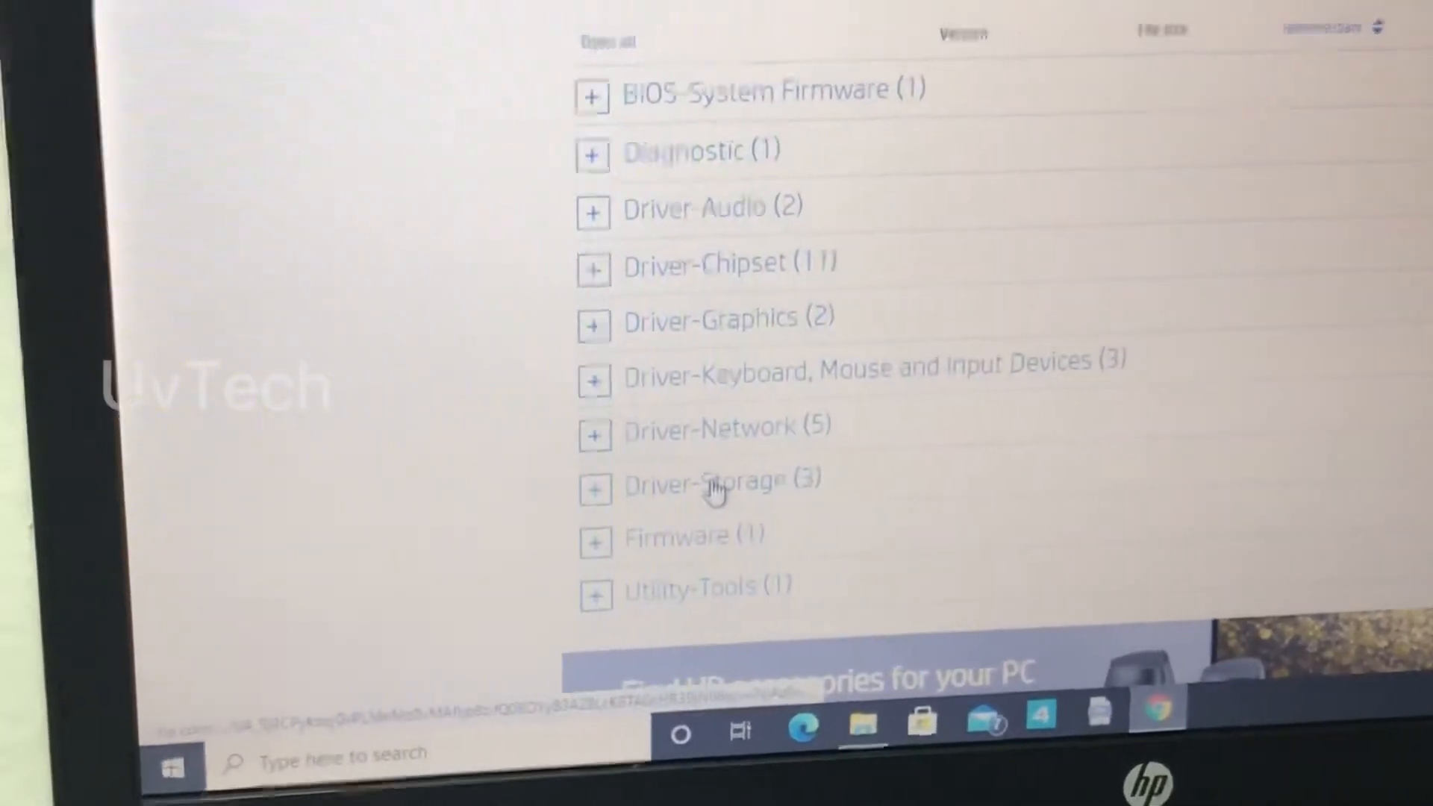
Download the Intel Rapid Storage Technology Driver (sp108895.exe) from Driver-Storage
left_click(596, 490)
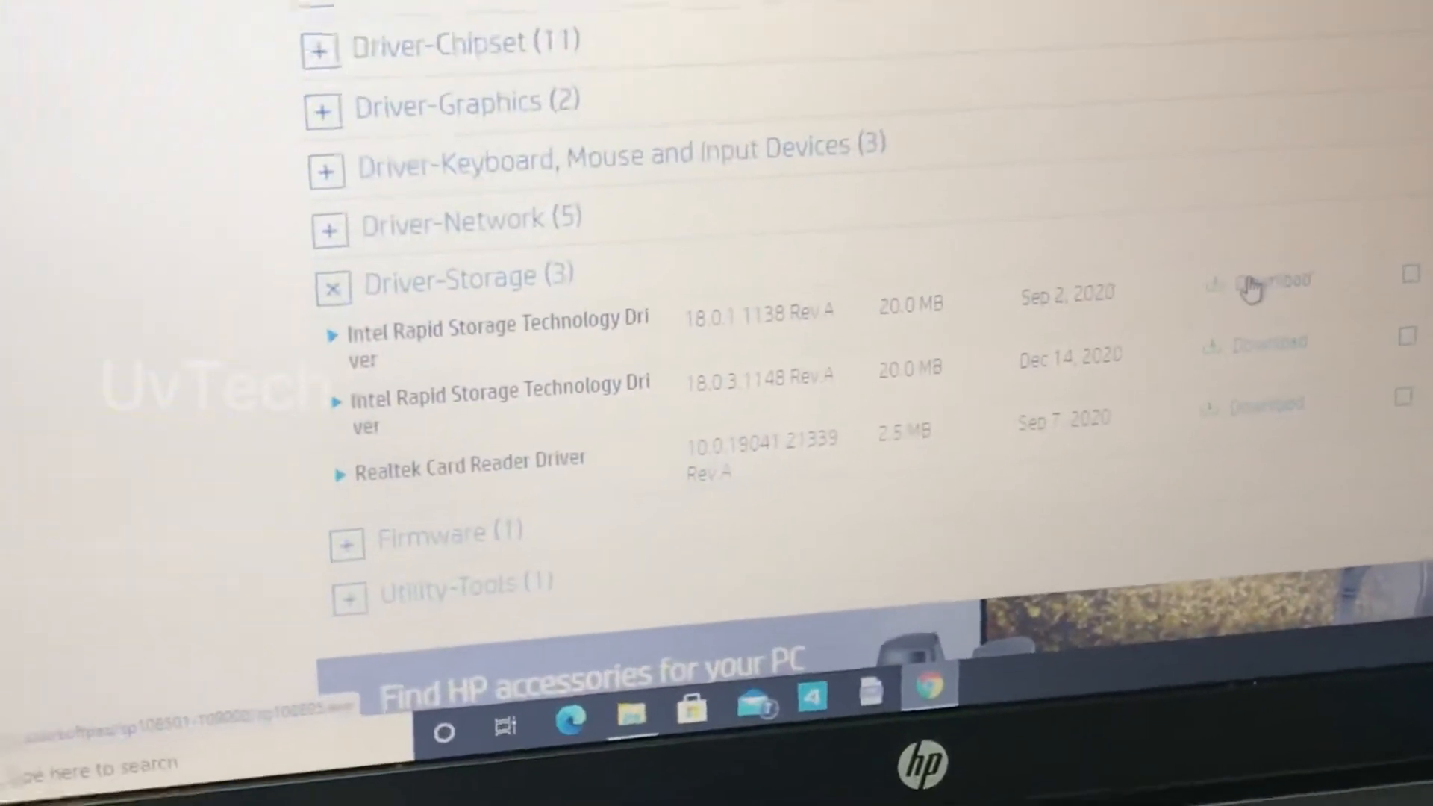
left_click(1262, 282)
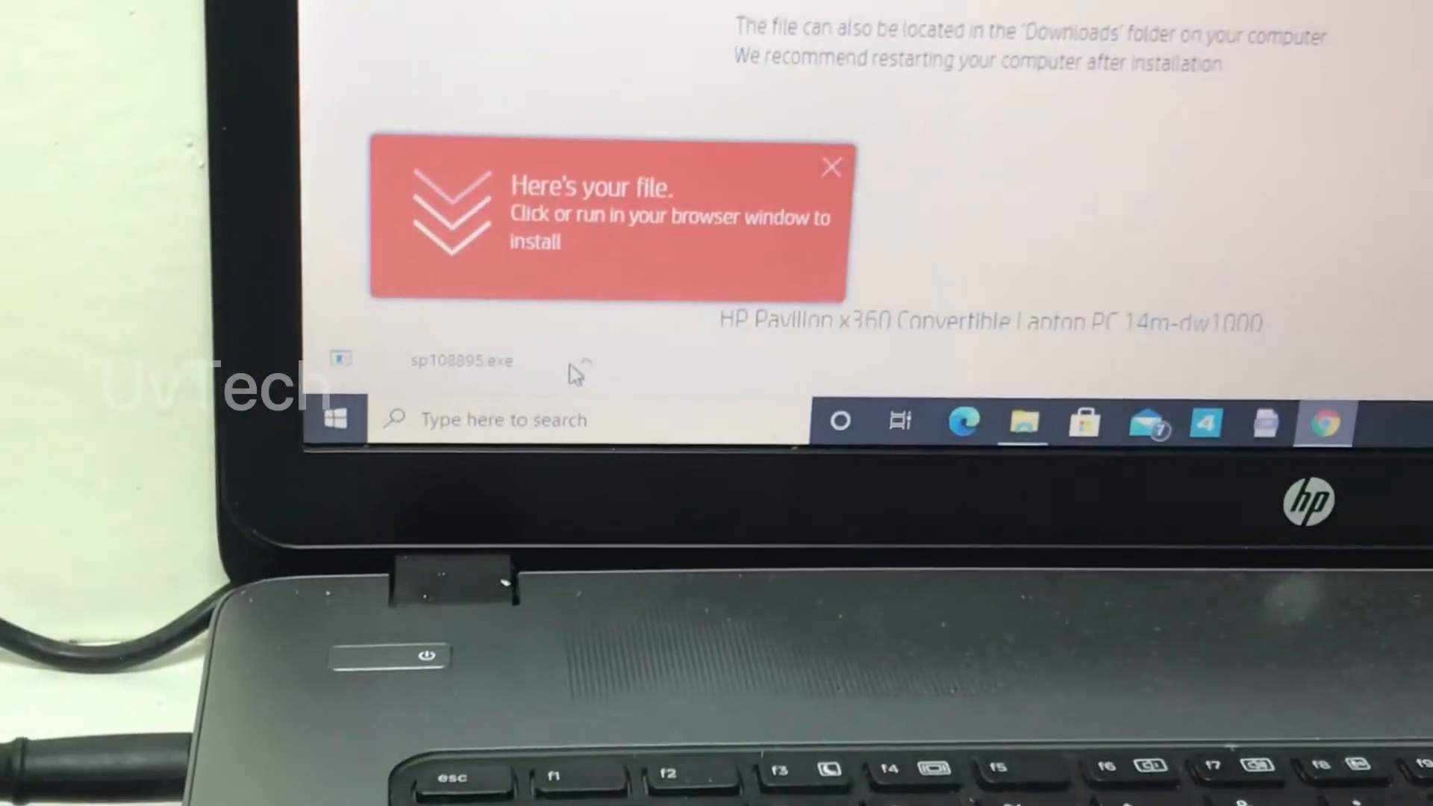
Reveal the downloaded sp108895.exe in its Downloads folder
left_click(580, 360)
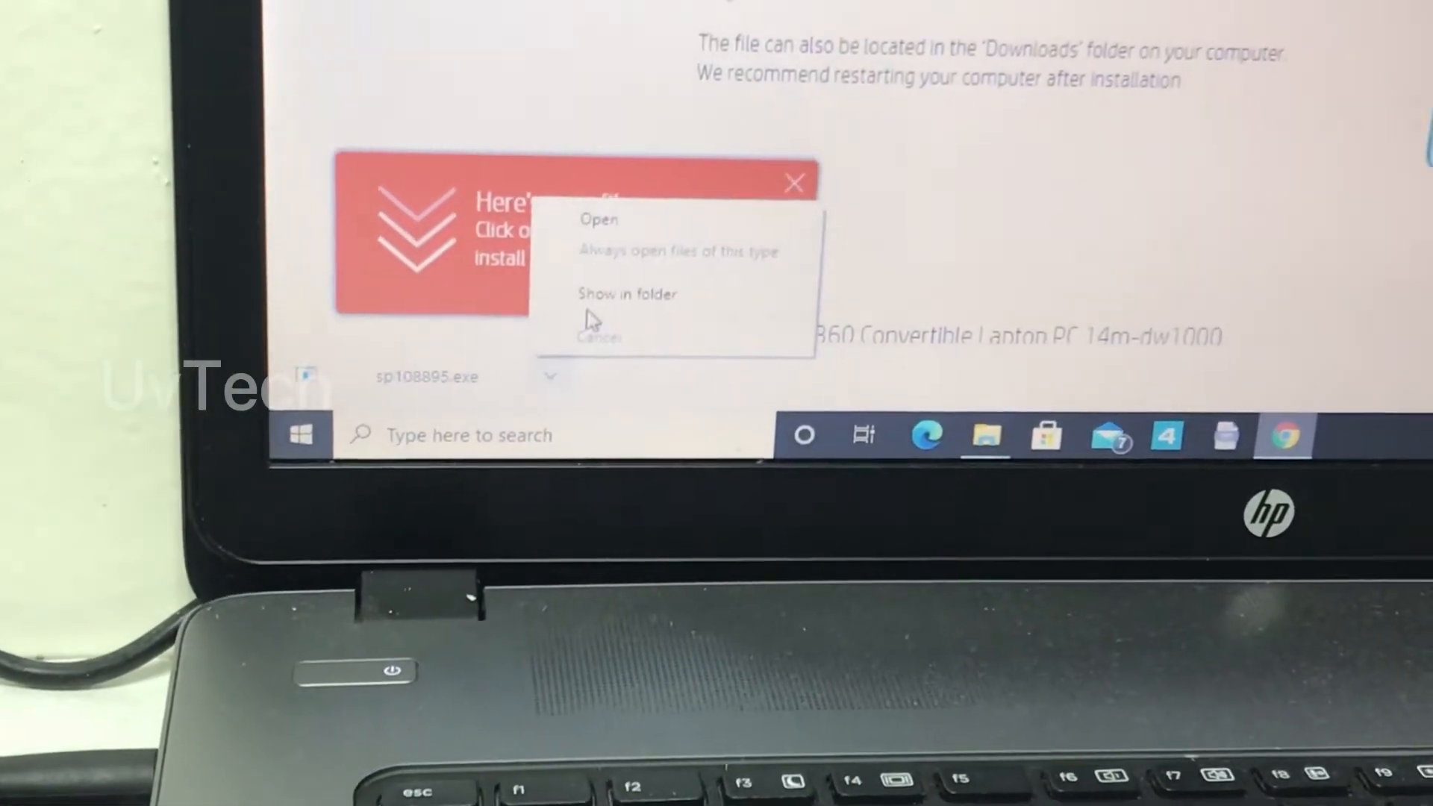
left_click(628, 294)
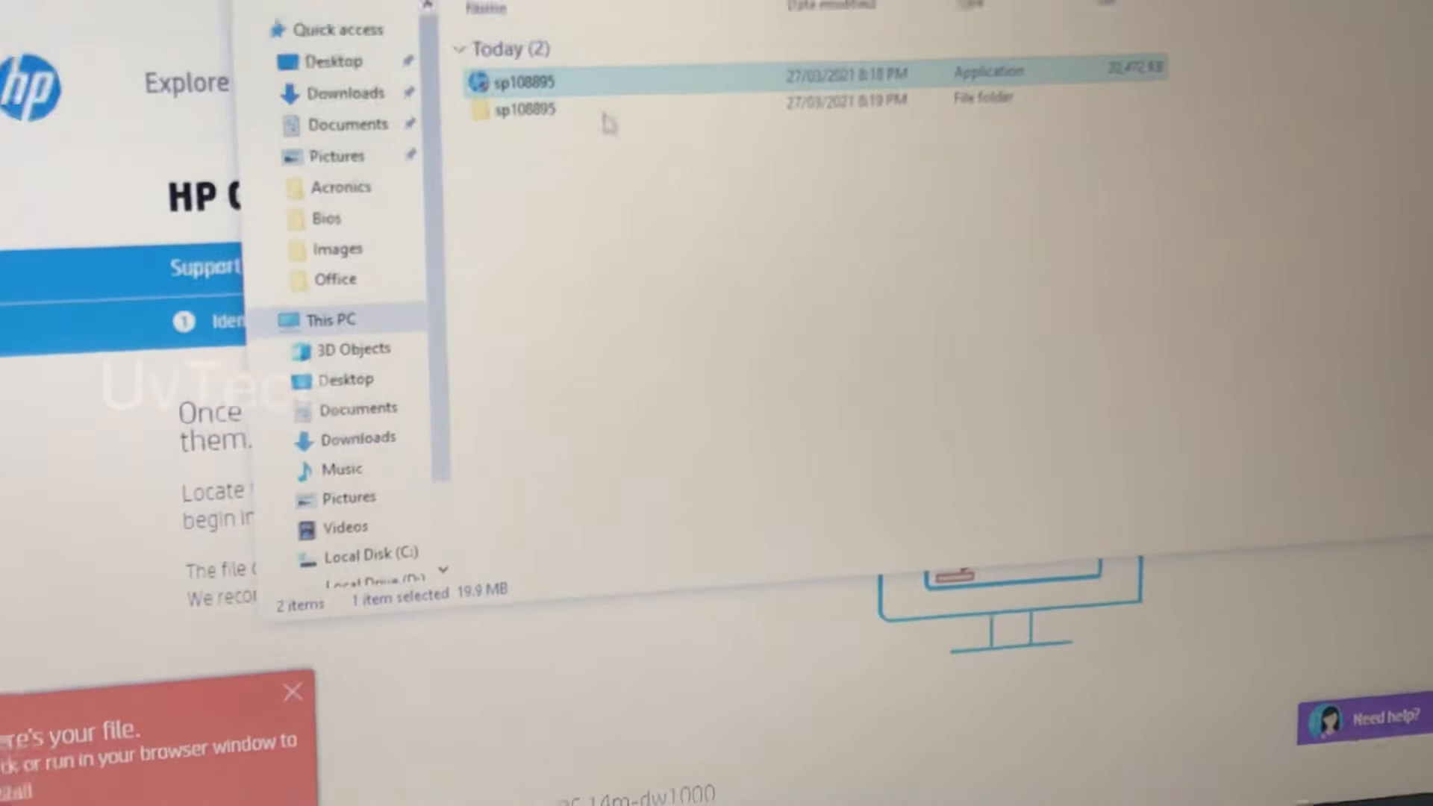
Copy the sp108895 folder onto the ESD-ISO (F:) USB drive
right_click(537, 143)
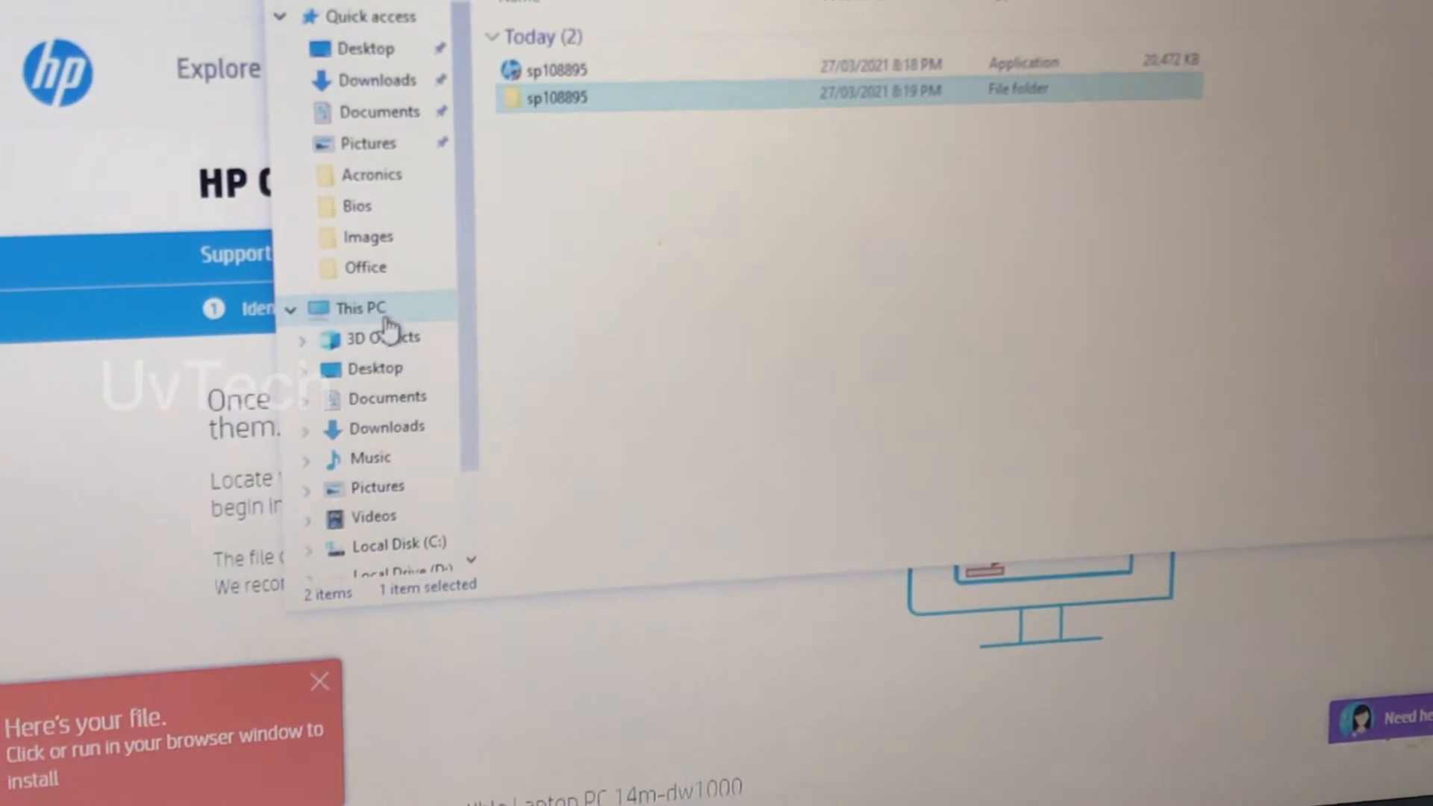
left_click(360, 307)
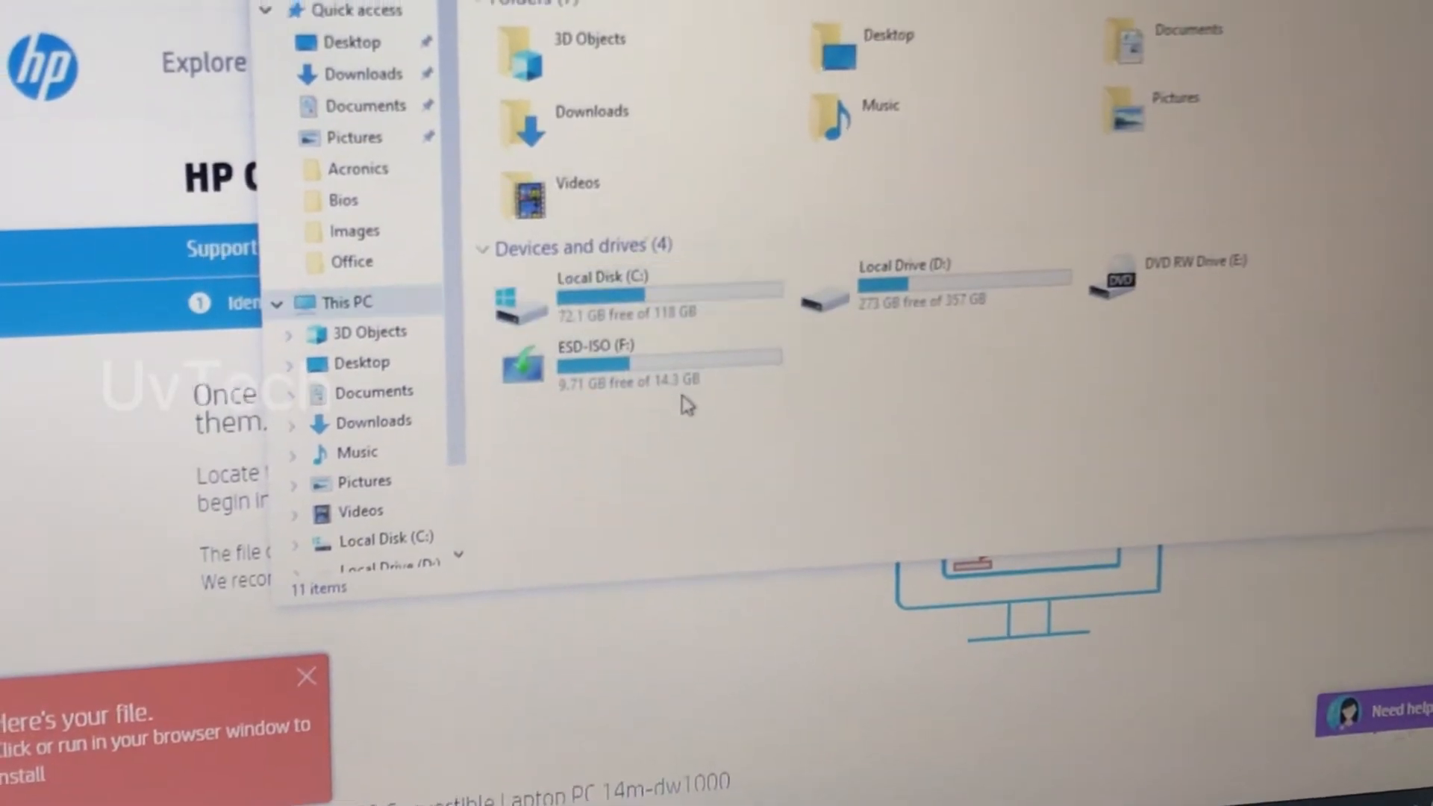
double_click(594, 357)
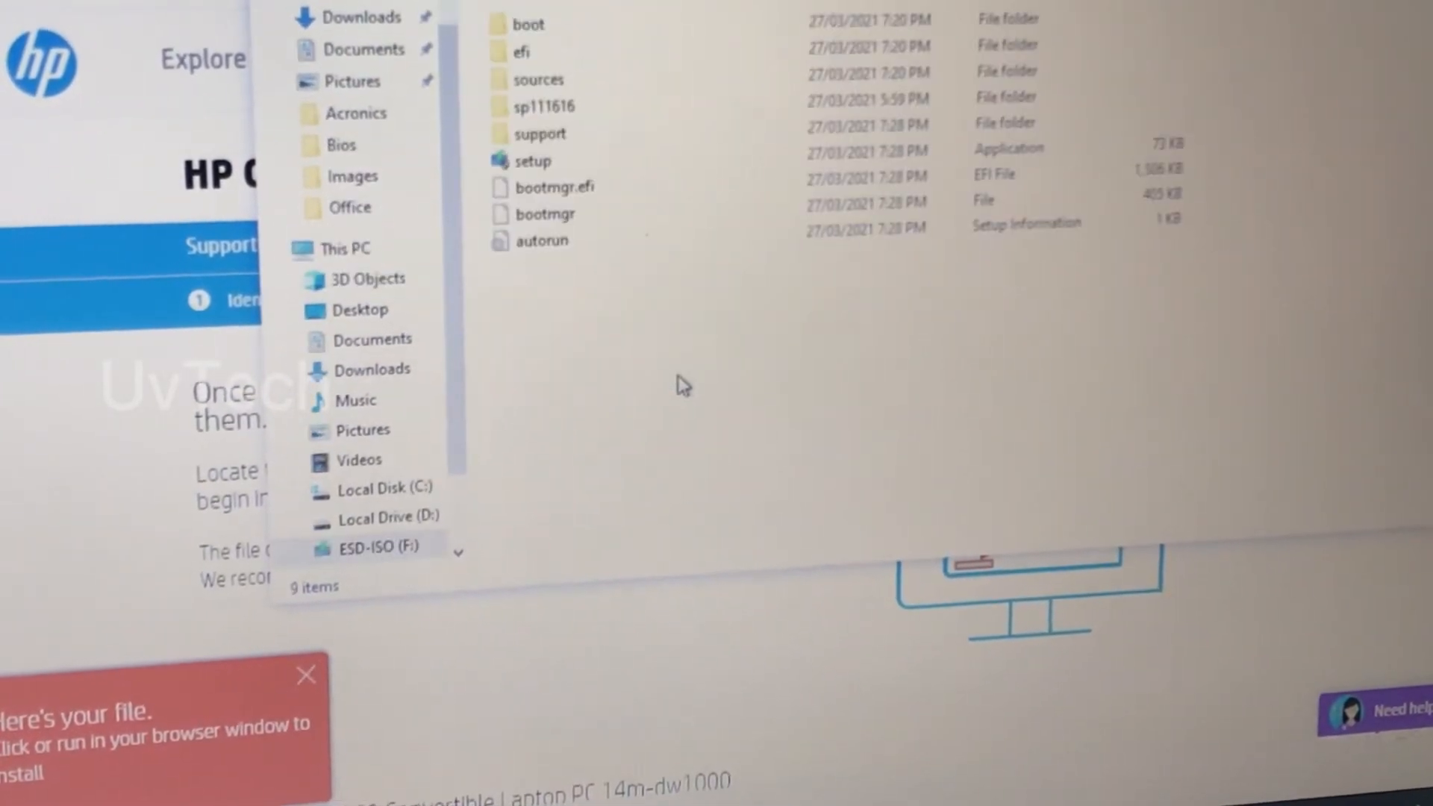
right_click(683, 384)
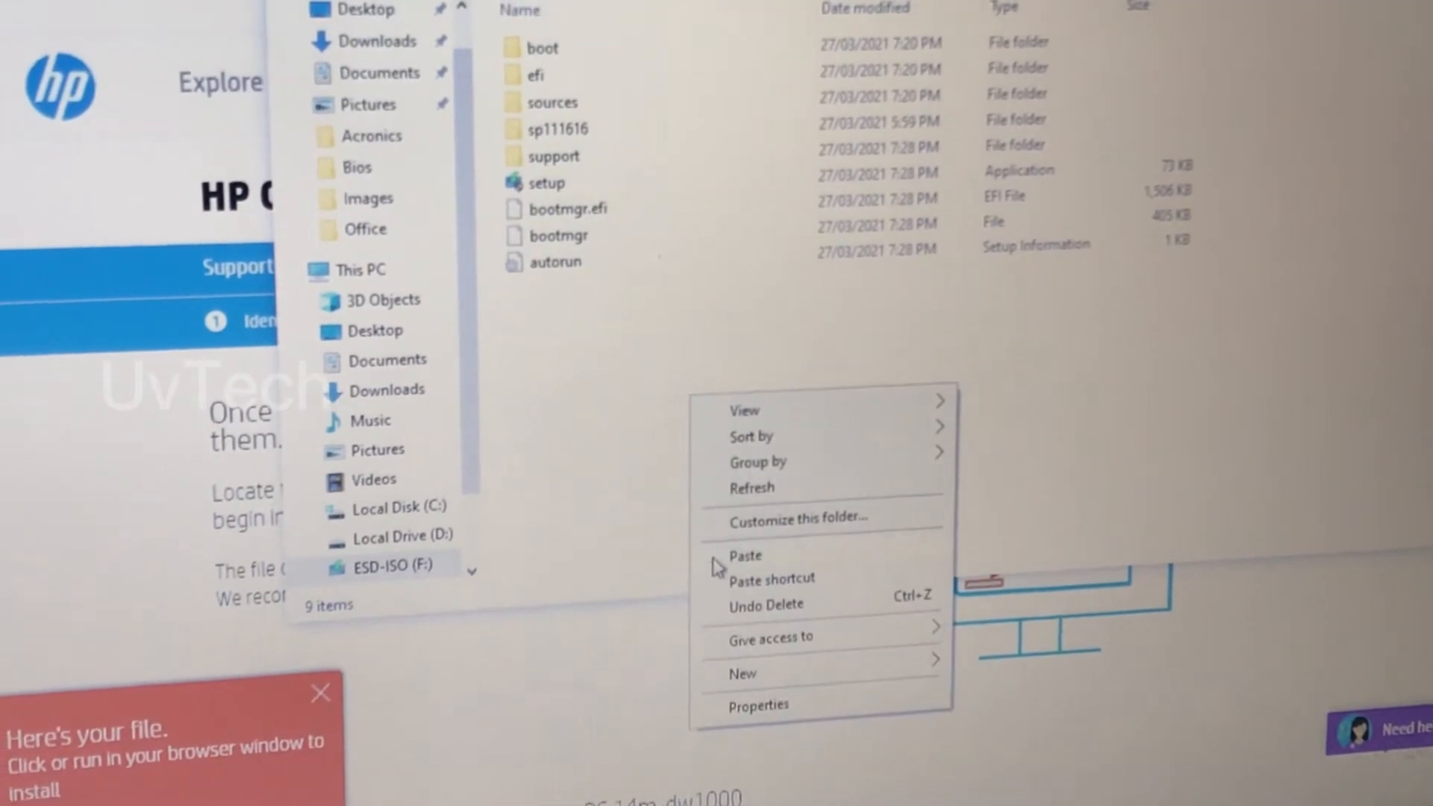
left_click(745, 555)
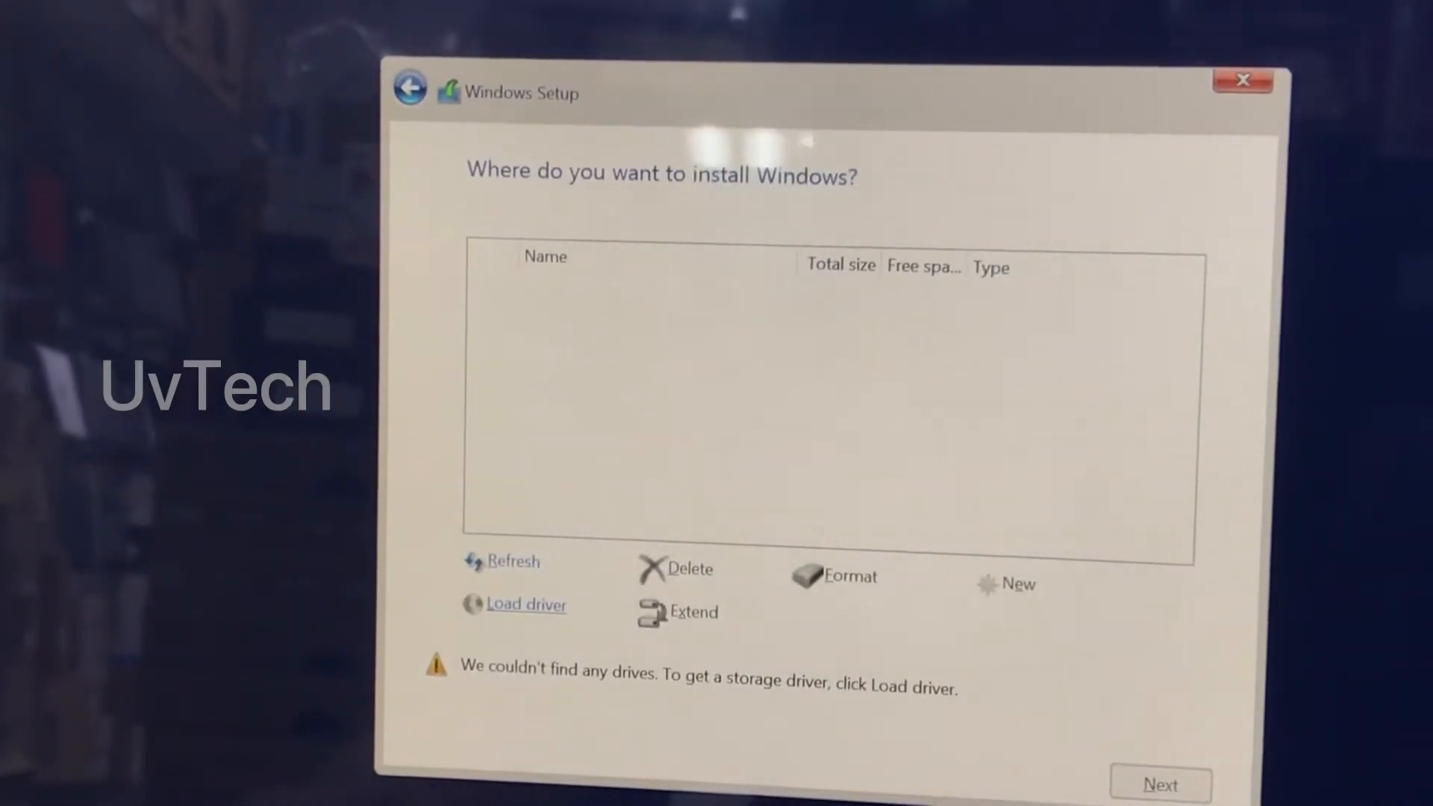
Start Load driver in Windows Setup and browse for the driver folder
left_click(524, 604)
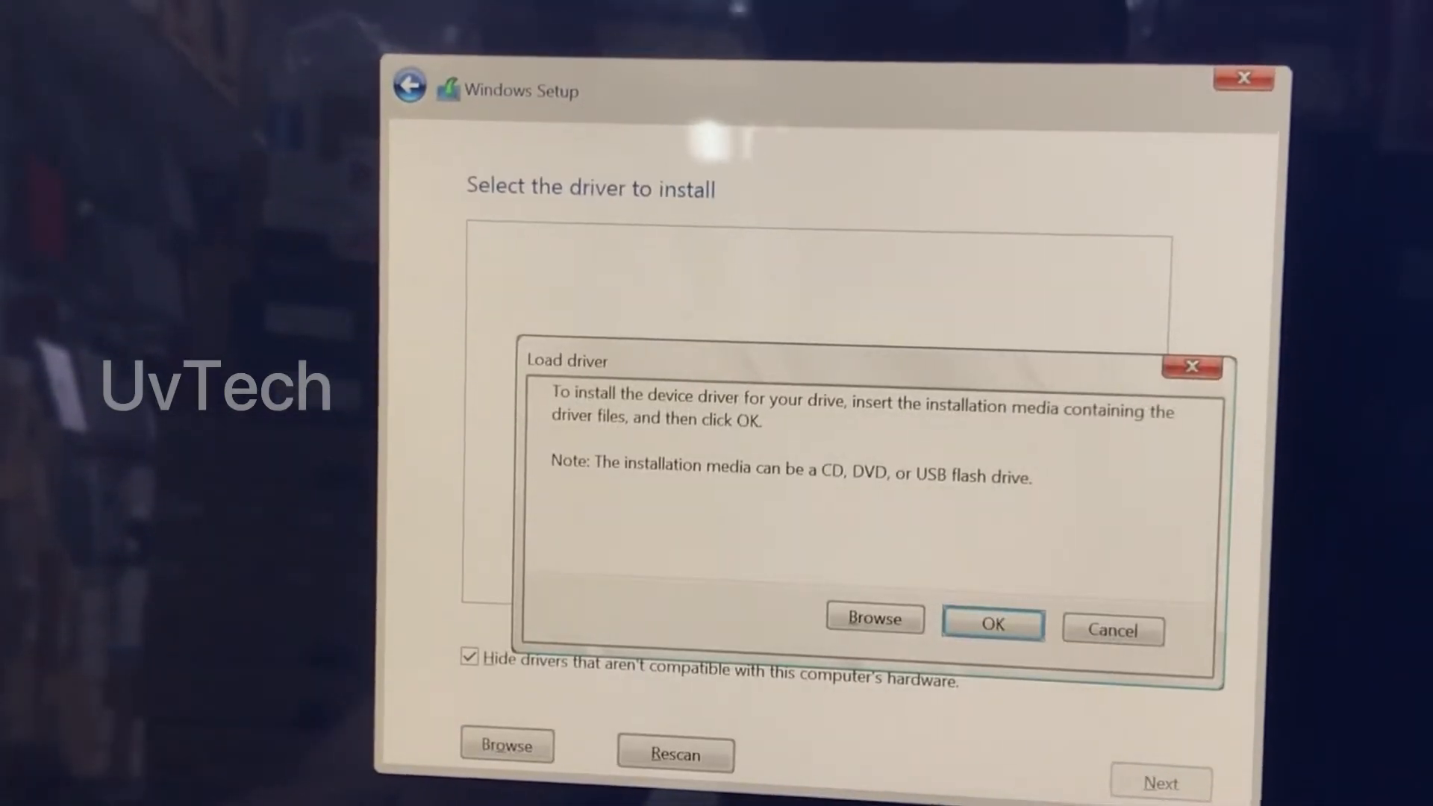
left_click(1112, 630)
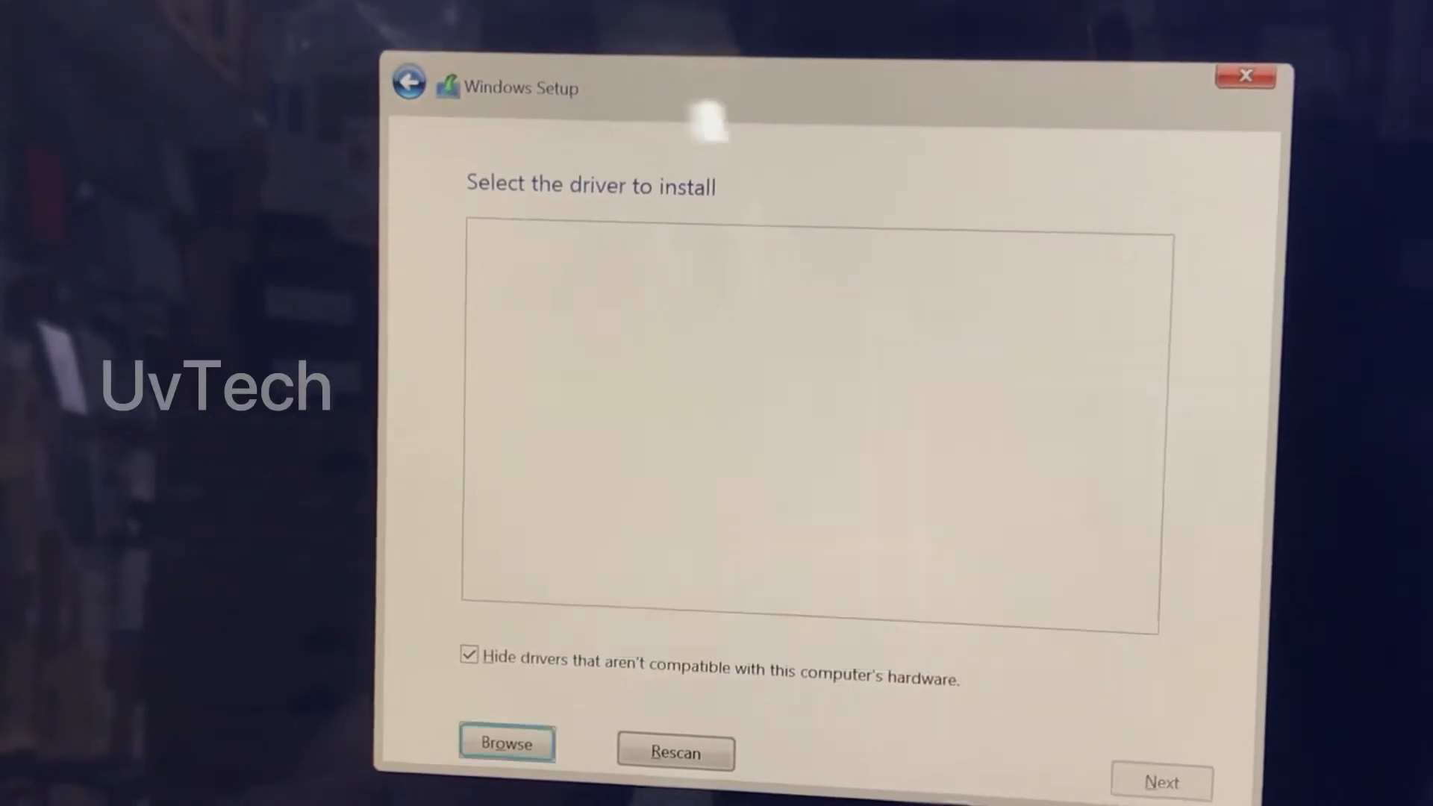
left_click(507, 742)
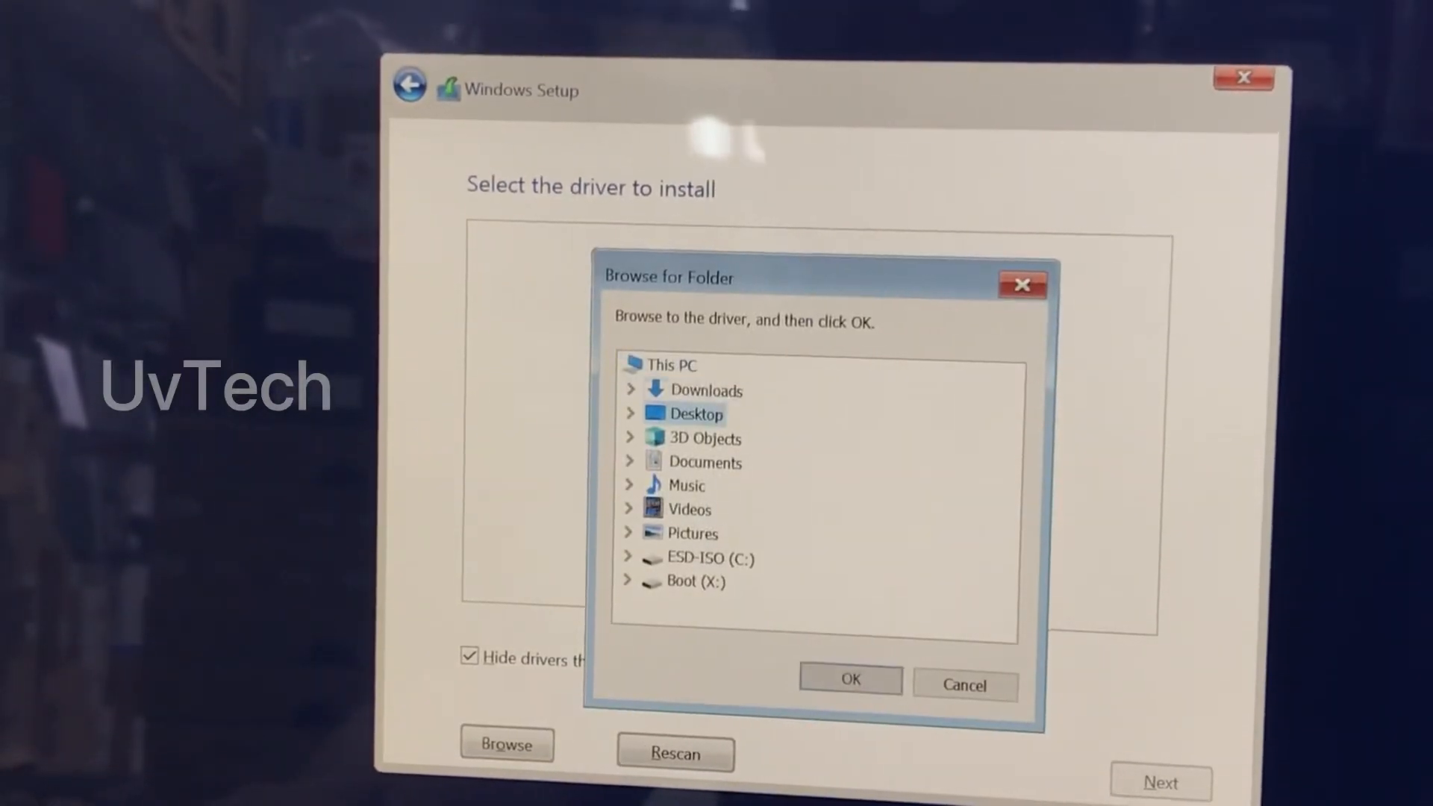
Select ESD-ISO > sp108895 > Drivers > dchu_1VMD to list its Intel RST VMD drivers
left_click(704, 558)
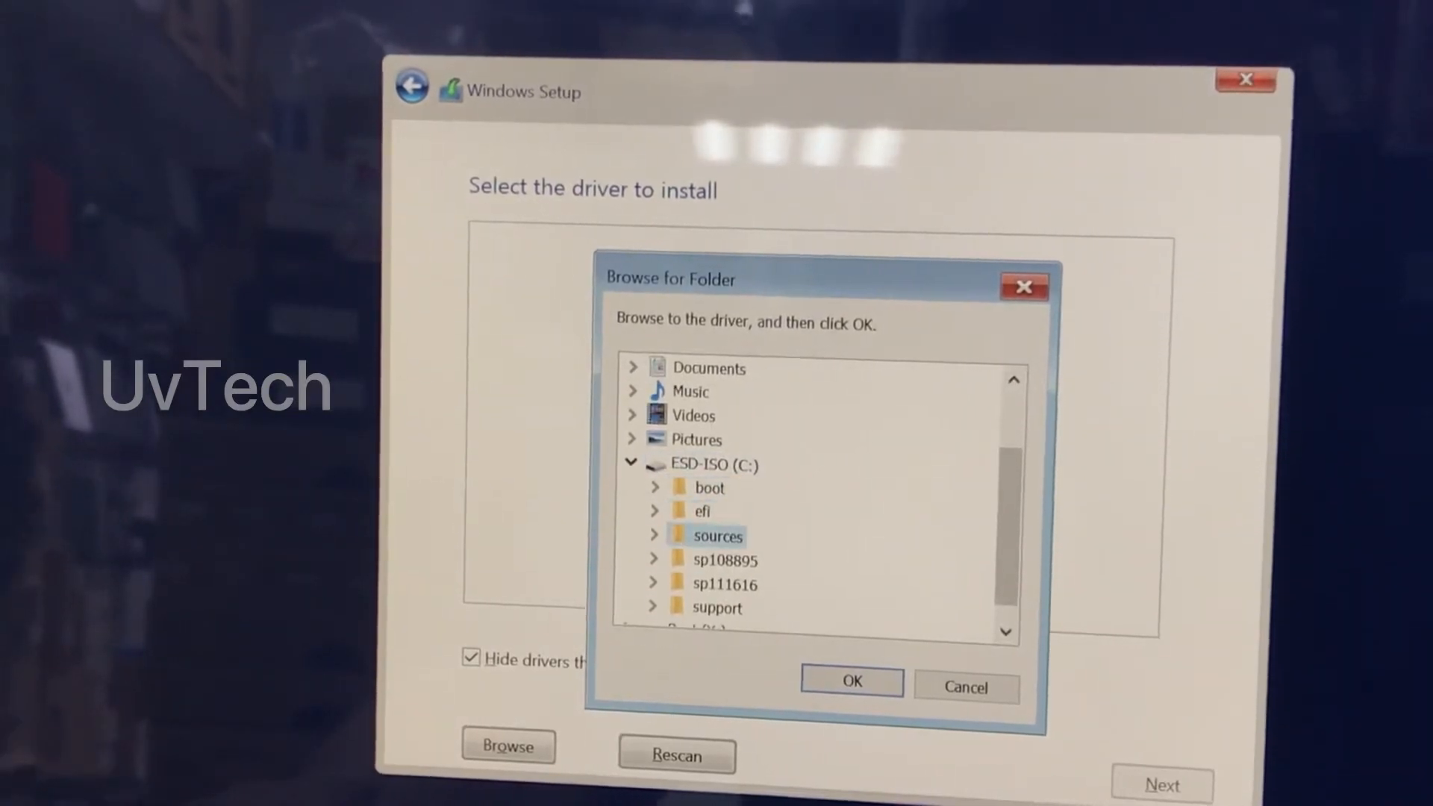
left_click(723, 560)
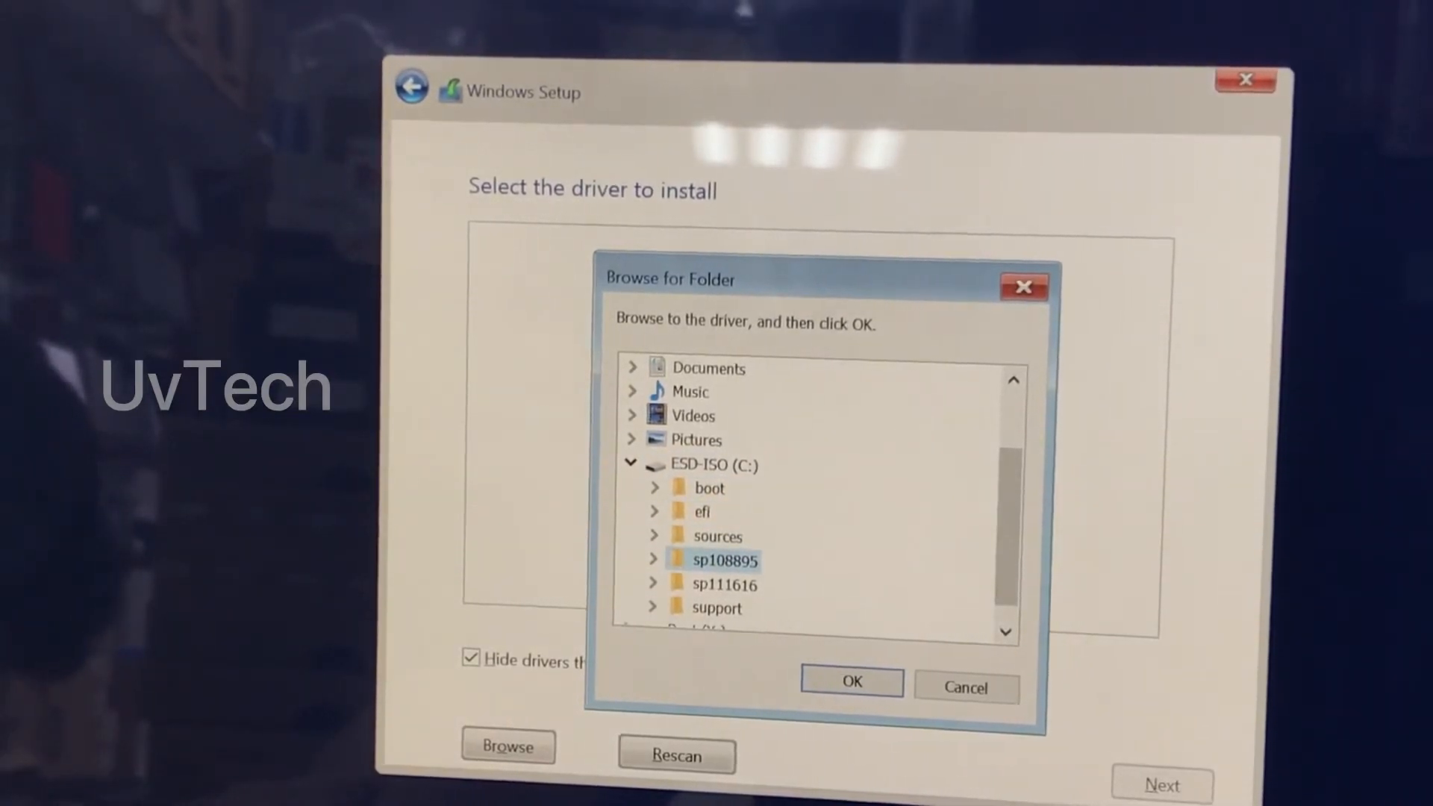
left_click(654, 559)
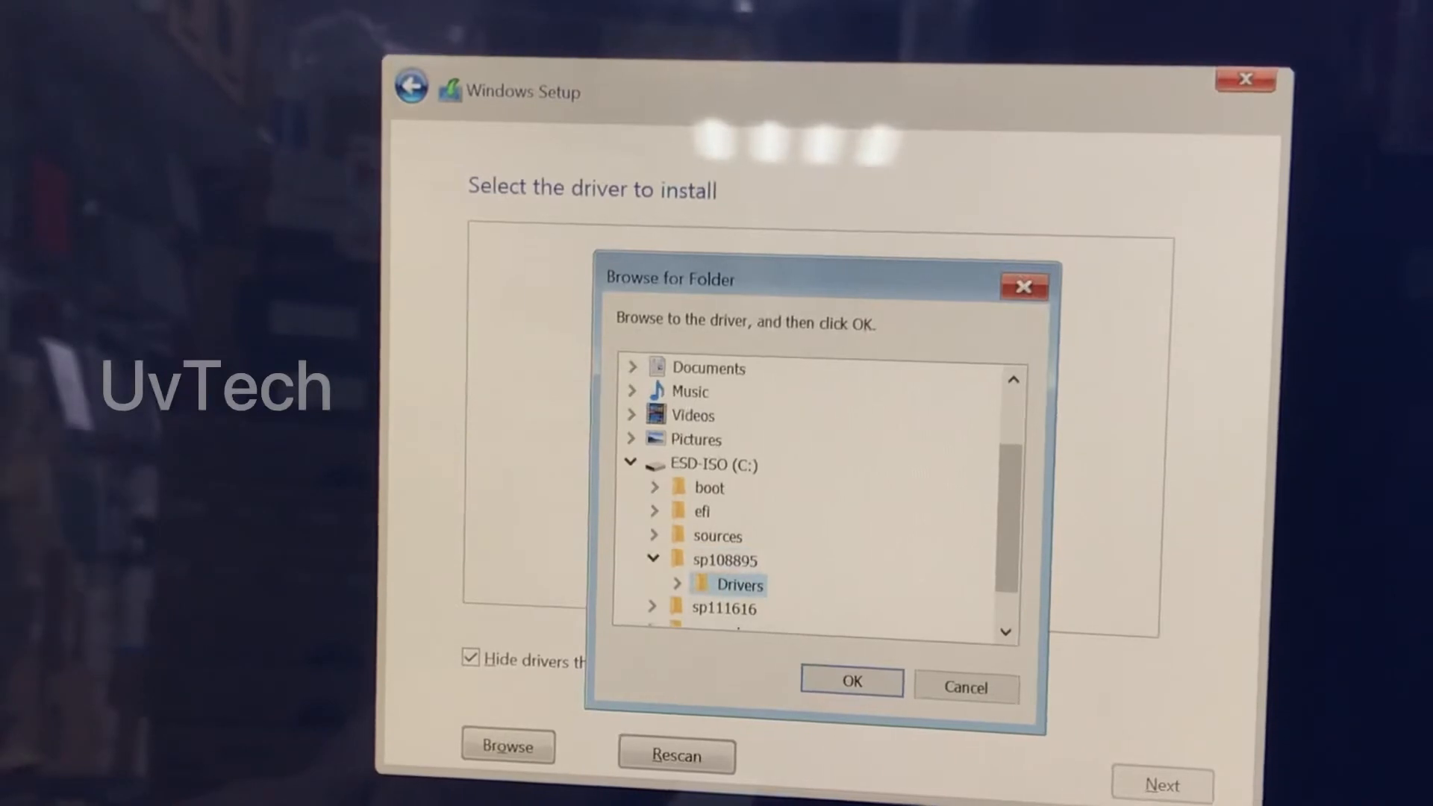
left_click(678, 584)
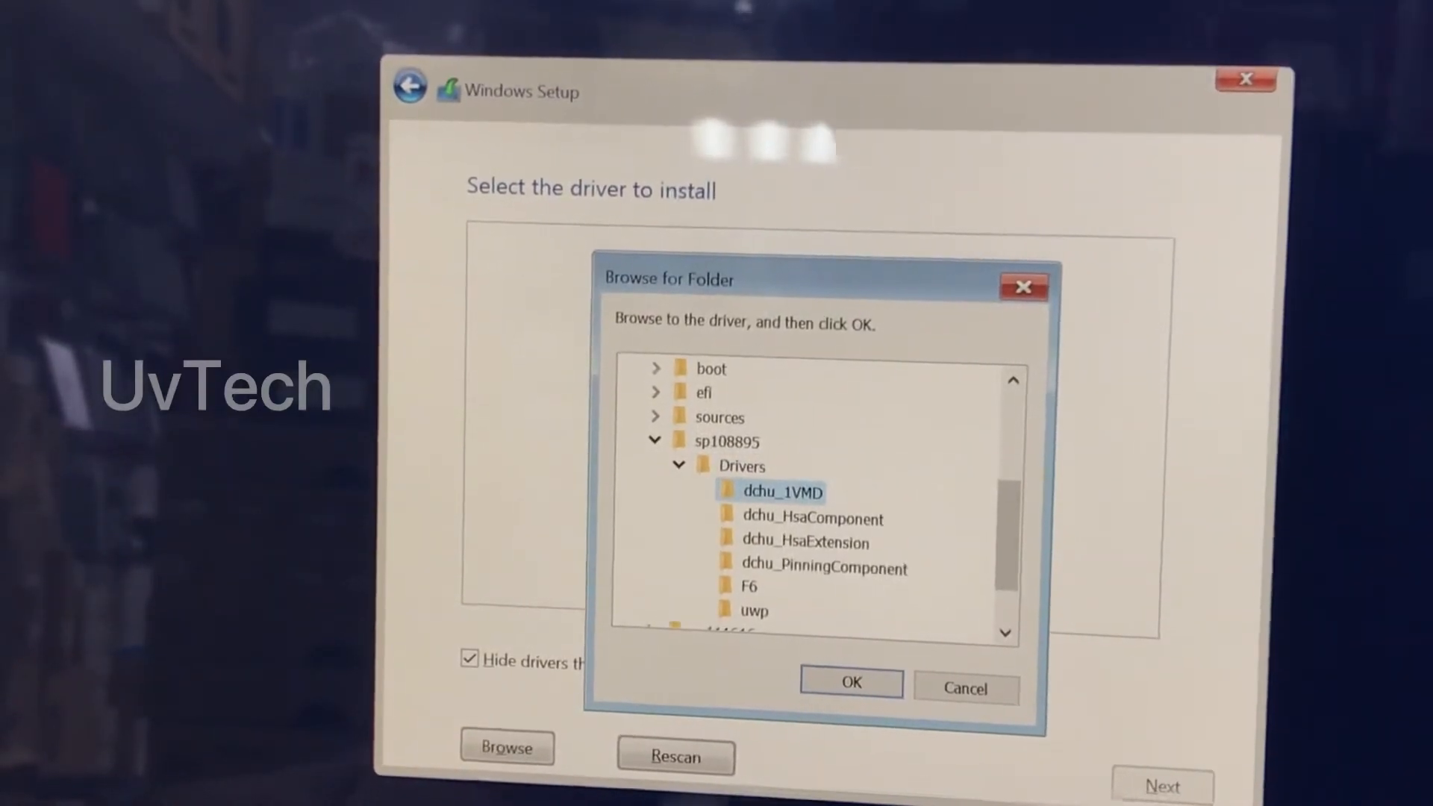
left_click(849, 684)
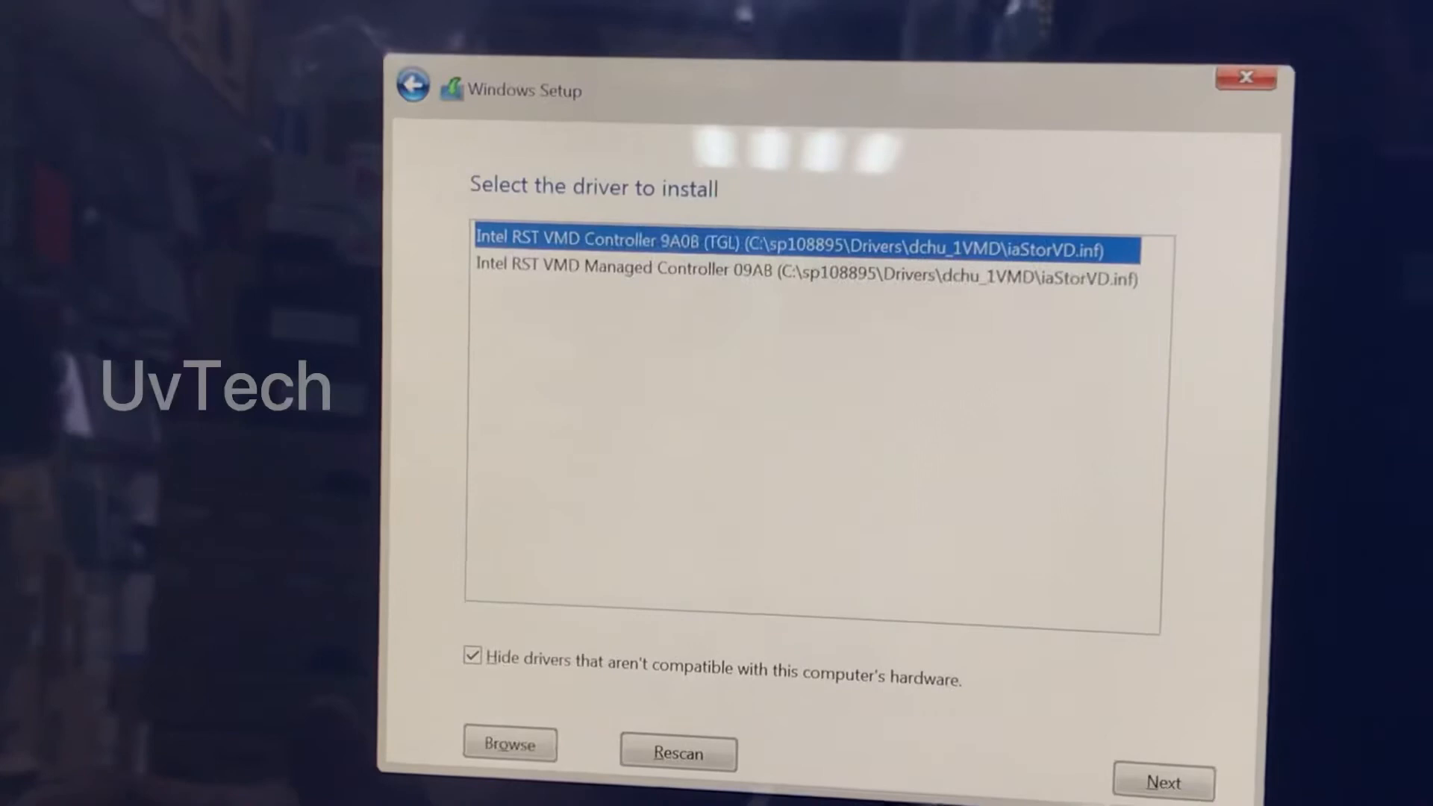
Load Intel RST VMD Controller 9A0B (TGL) and pick Drive 1 Partition 1
left_click(1163, 781)
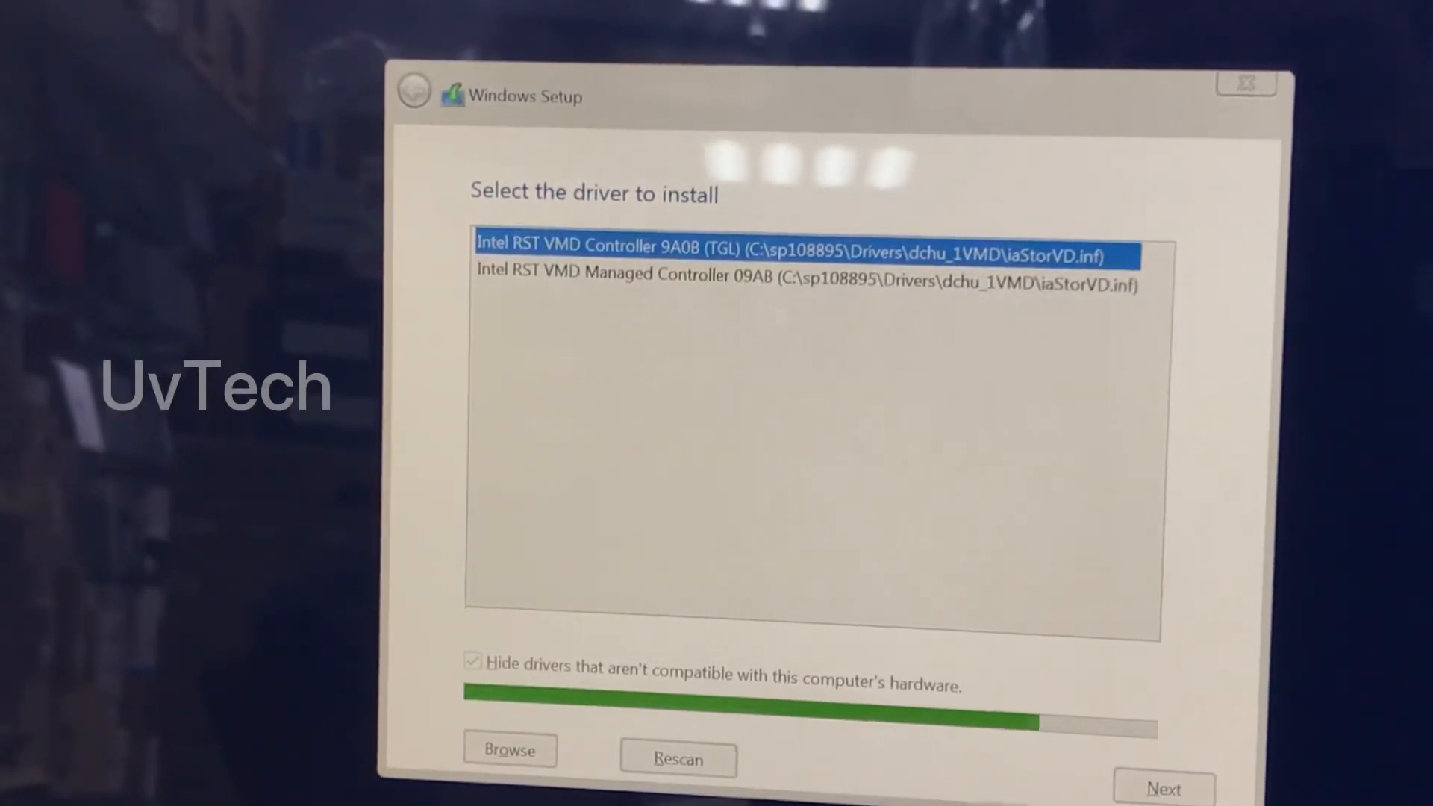
left_click(1165, 788)
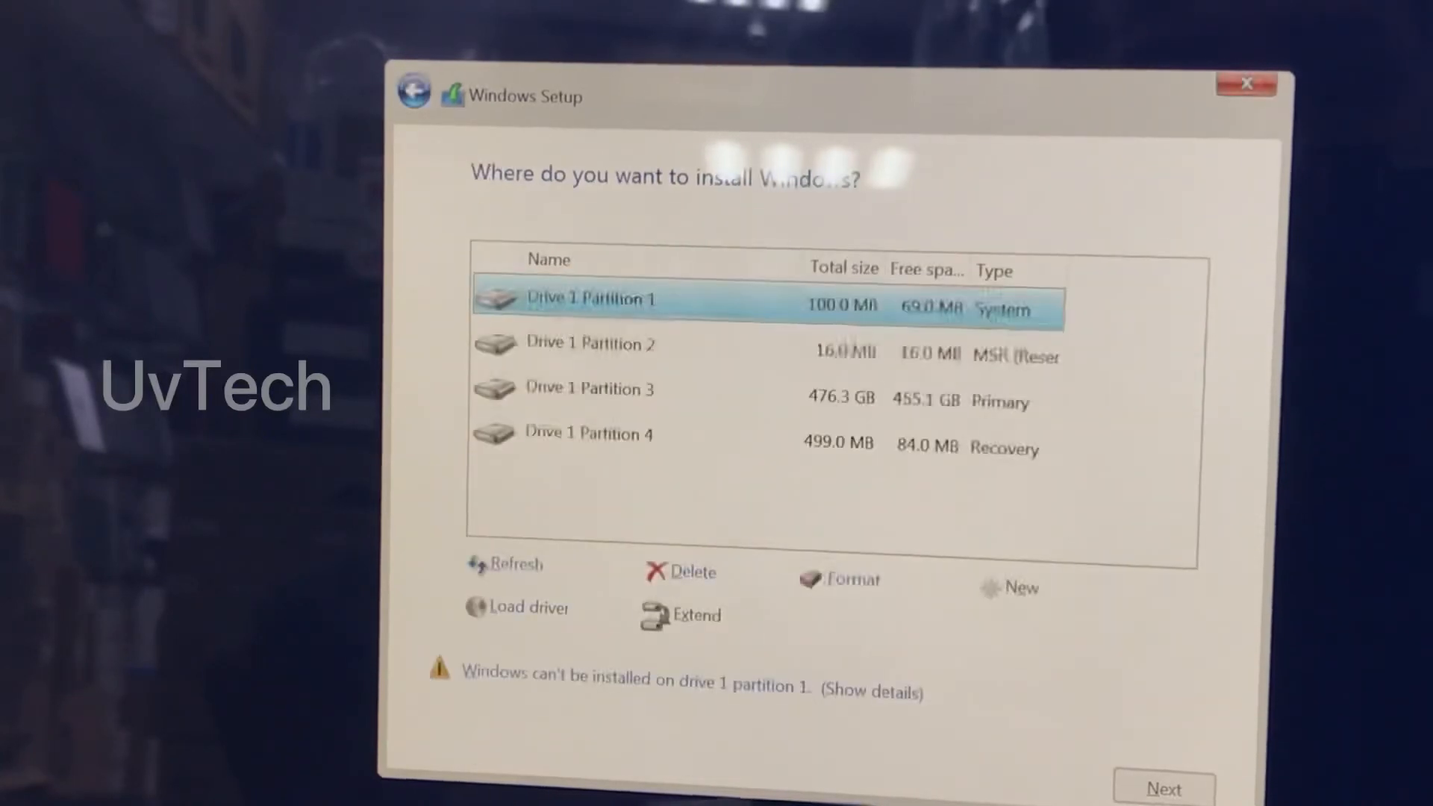